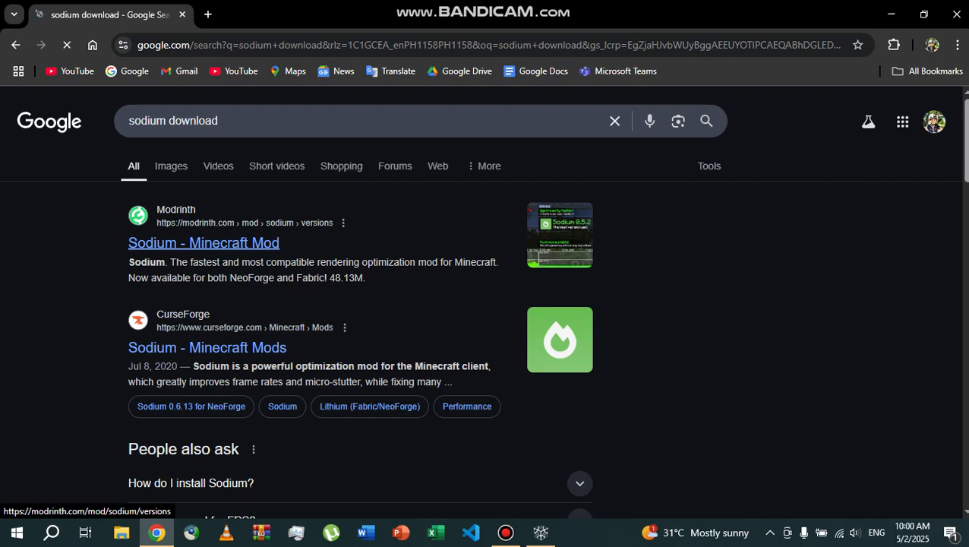
# Download Sodium mc1.21.5-0.6.13-fabric from Modrinth and confirm it in Chrome's downloads list
pyautogui.click(203, 242)
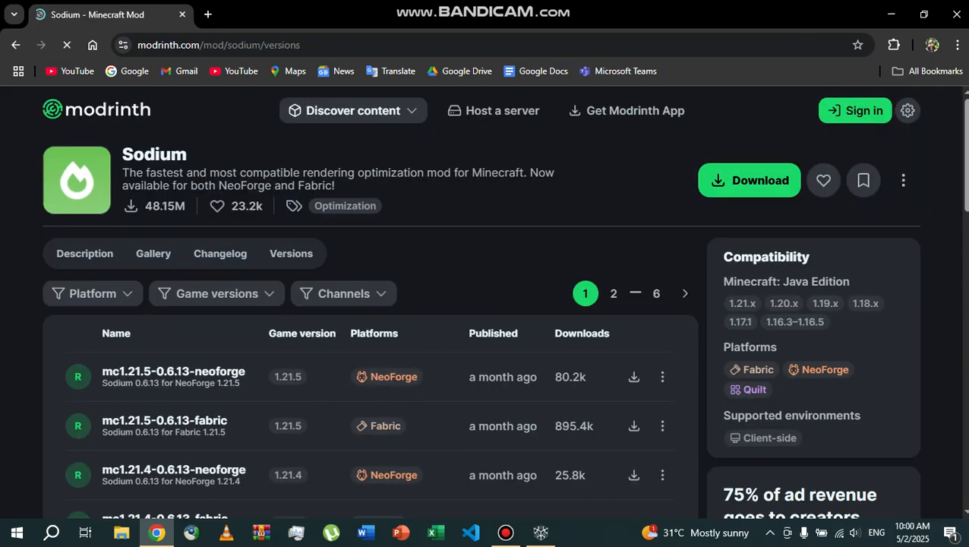
pyautogui.scroll(-3)
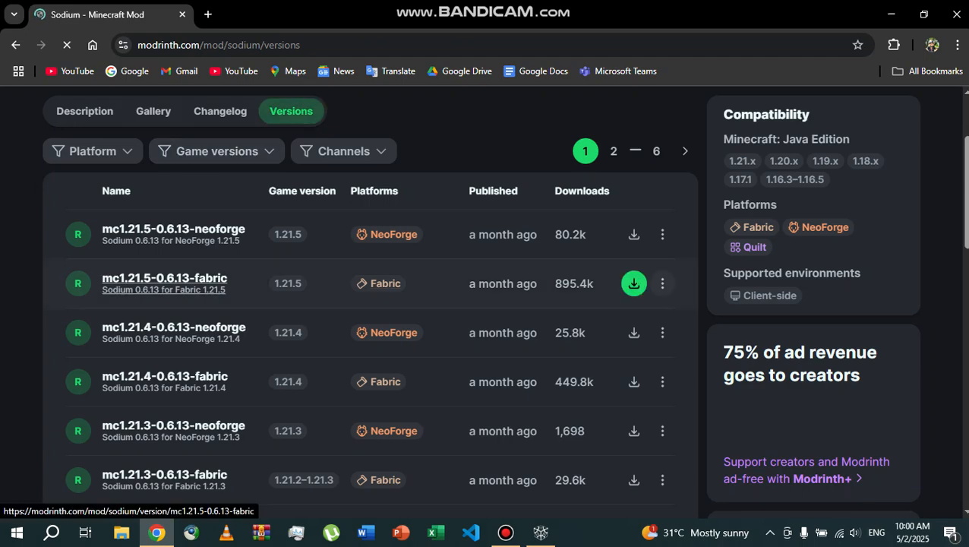
pyautogui.scroll(-3)
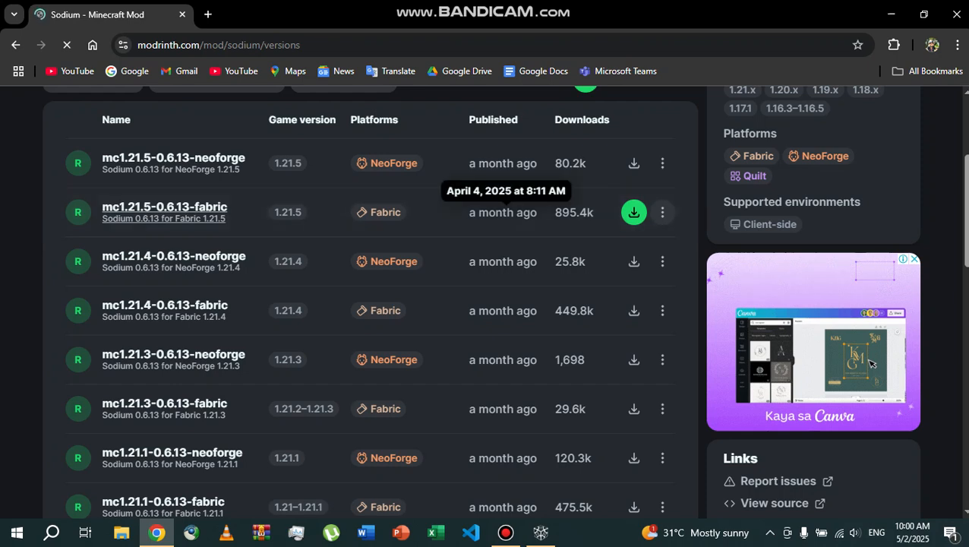
pyautogui.click(633, 212)
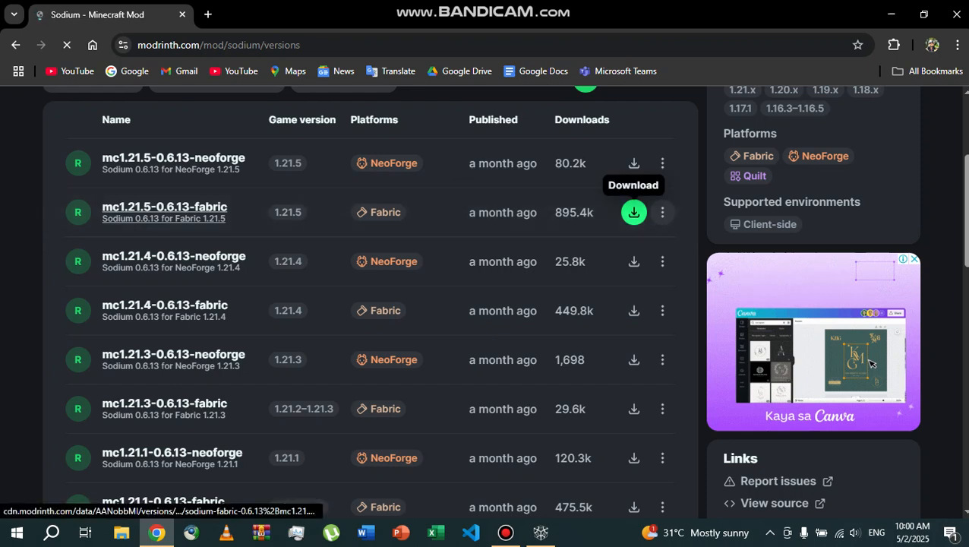
pyautogui.click(634, 212)
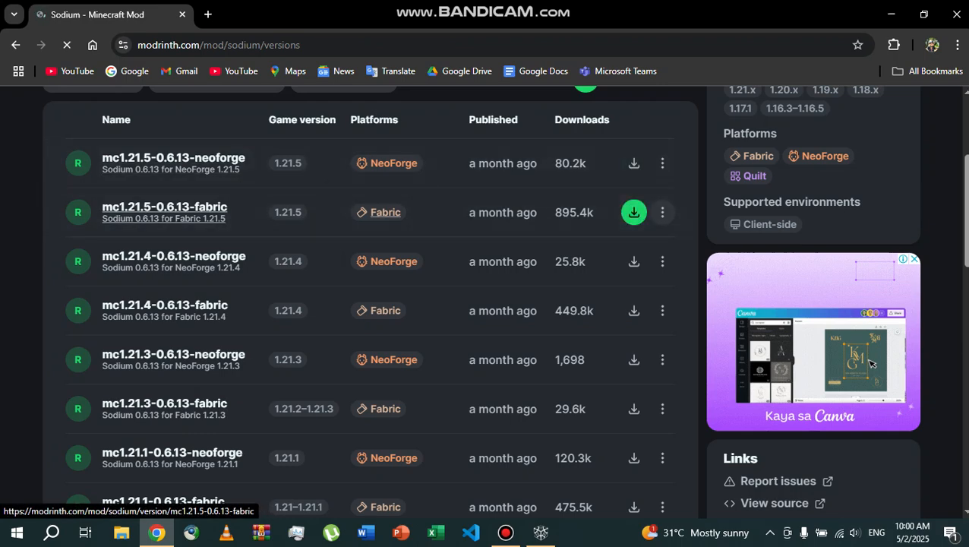
pyautogui.click(634, 212)
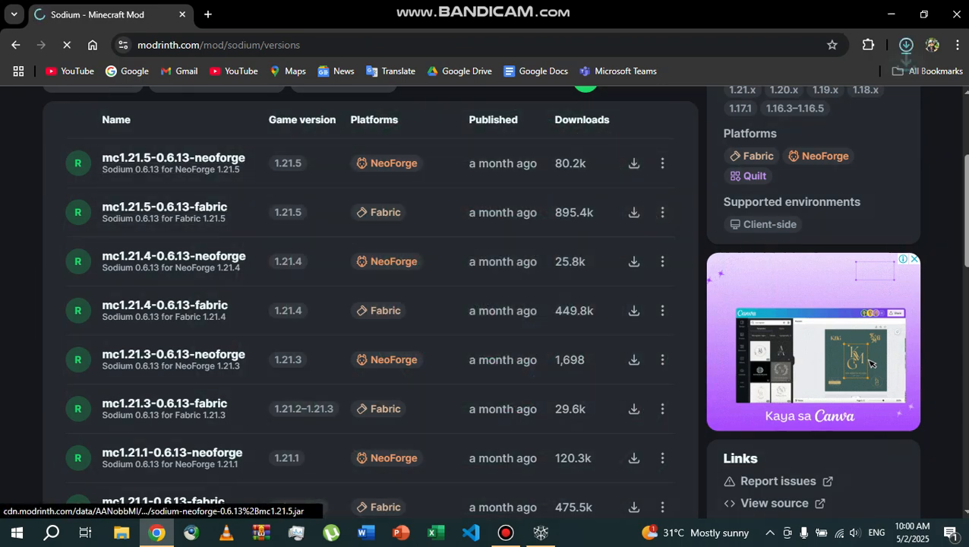
pyautogui.click(905, 45)
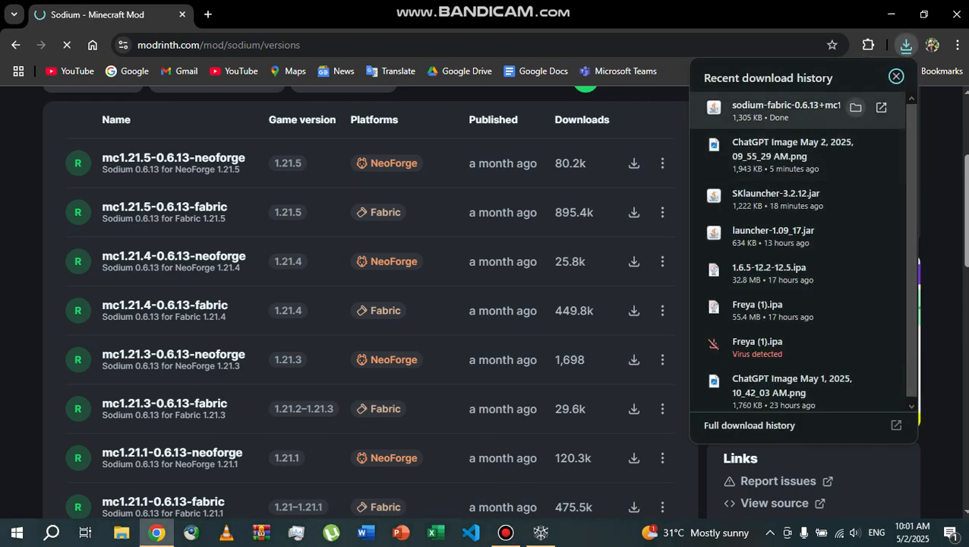
pyautogui.click(895, 76)
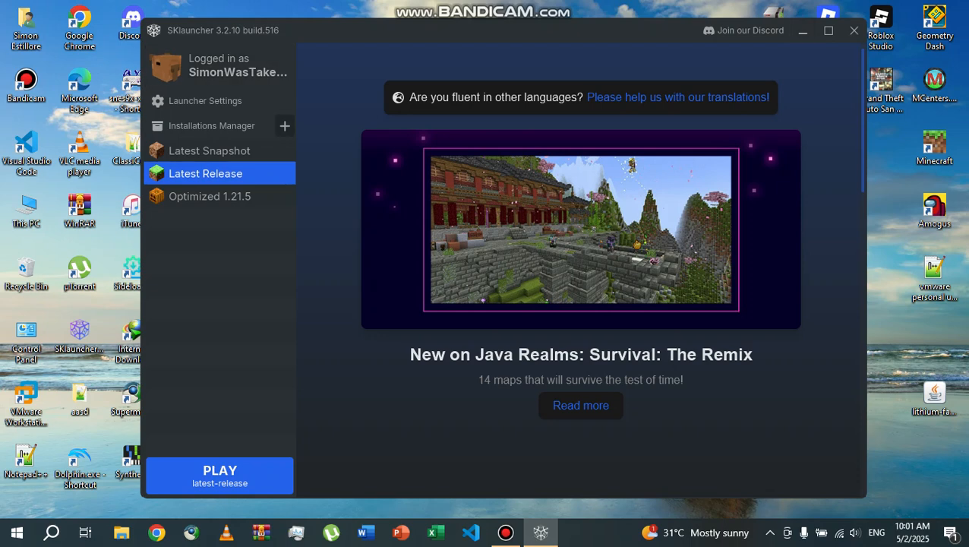
# Add a new installation using the Fabric loader 0.16.14 for Minecraft 1.21.5
pyautogui.click(285, 126)
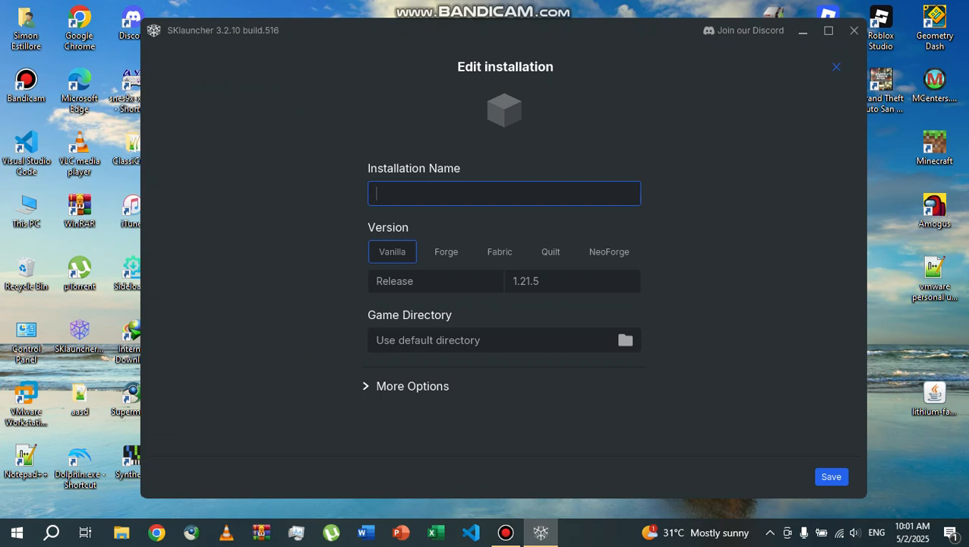
pyautogui.click(500, 251)
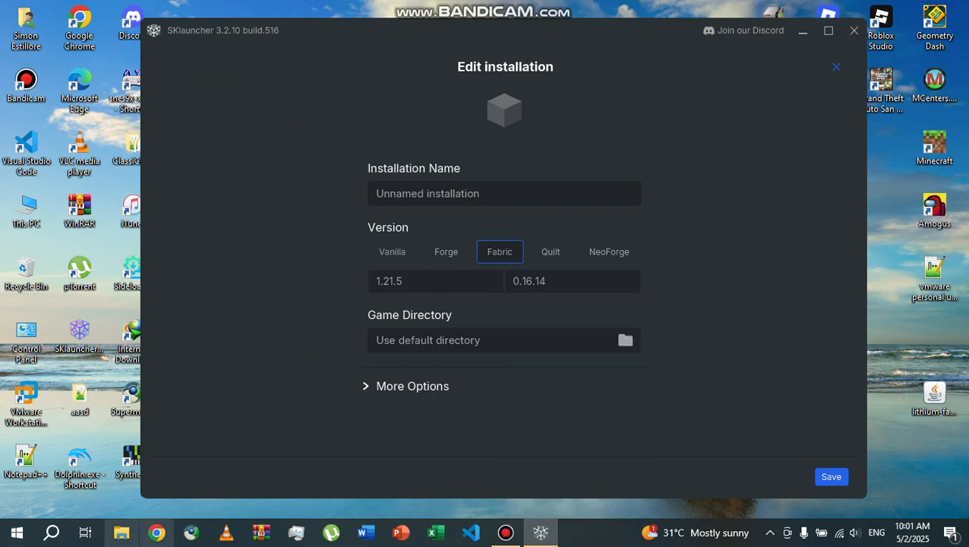
pyautogui.click(625, 339)
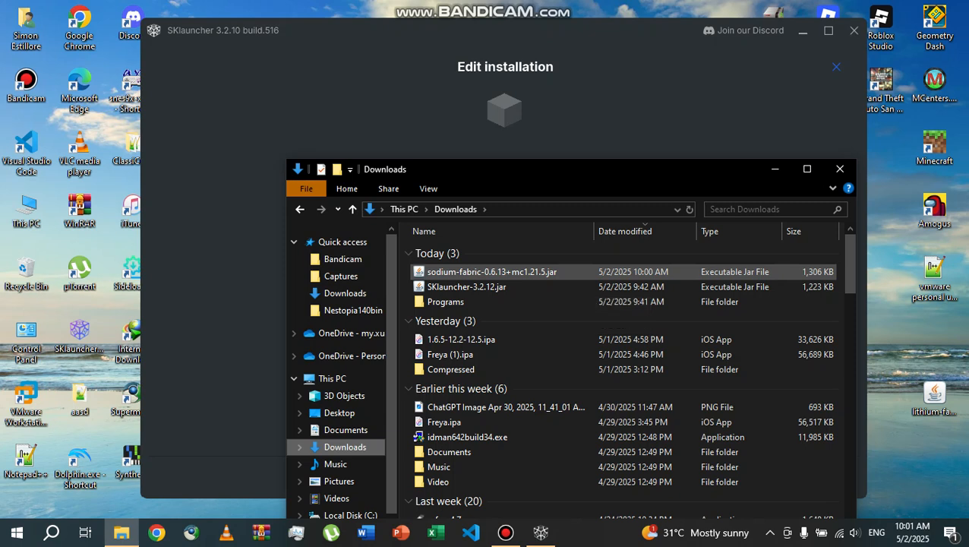
pyautogui.moveTo(492, 272)
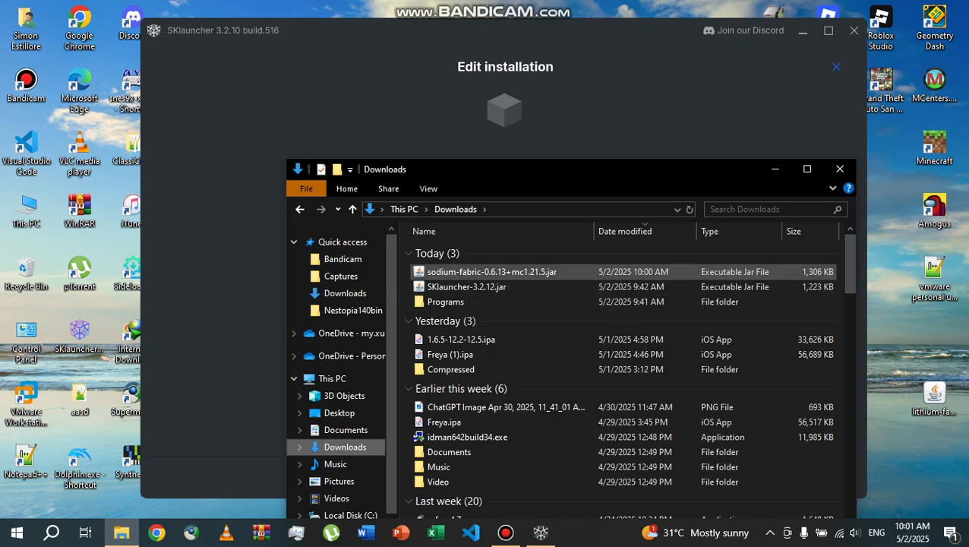
pyautogui.moveTo(492, 271)
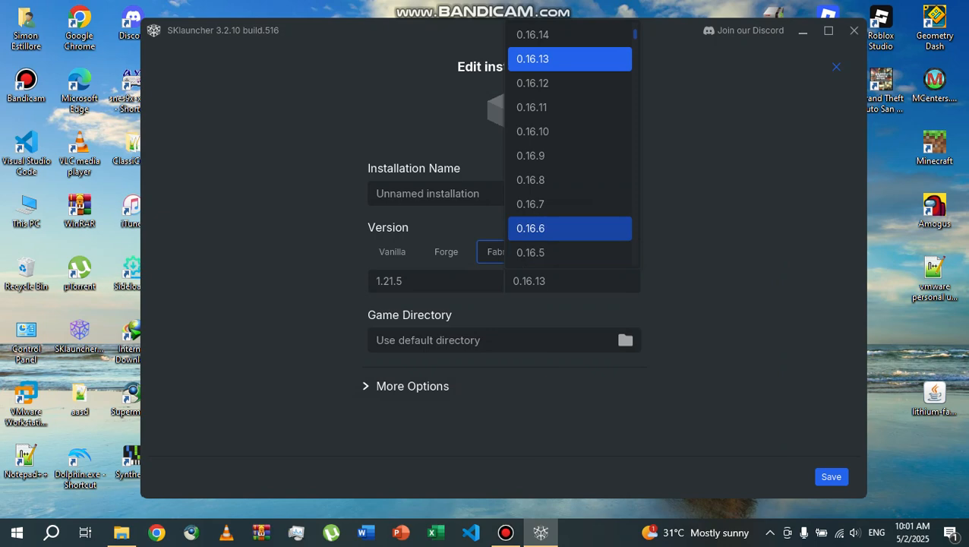
# Name the Fabric 1.21.5 installation 'Sodium 1.21.5' and save it
pyautogui.scroll(-3)
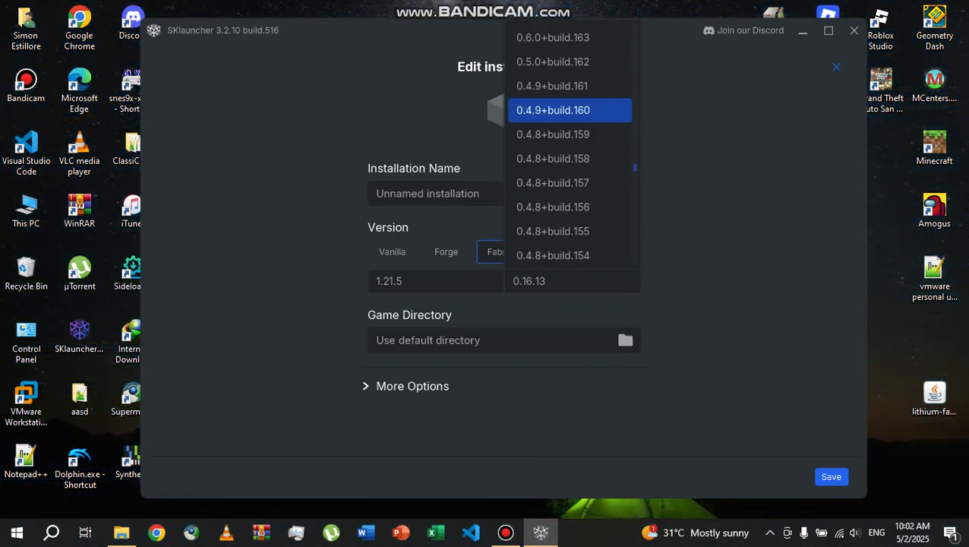
pyautogui.scroll(-3)
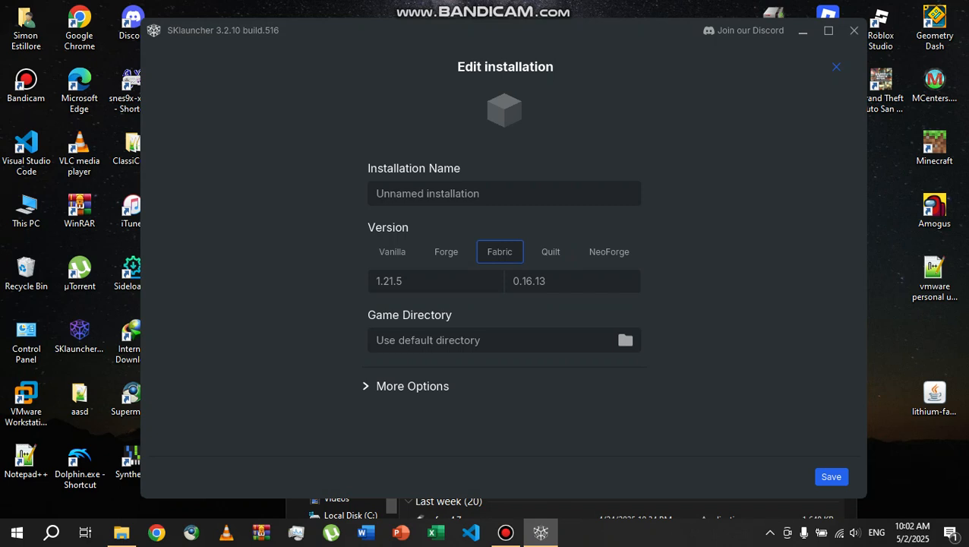
pyautogui.click(504, 193)
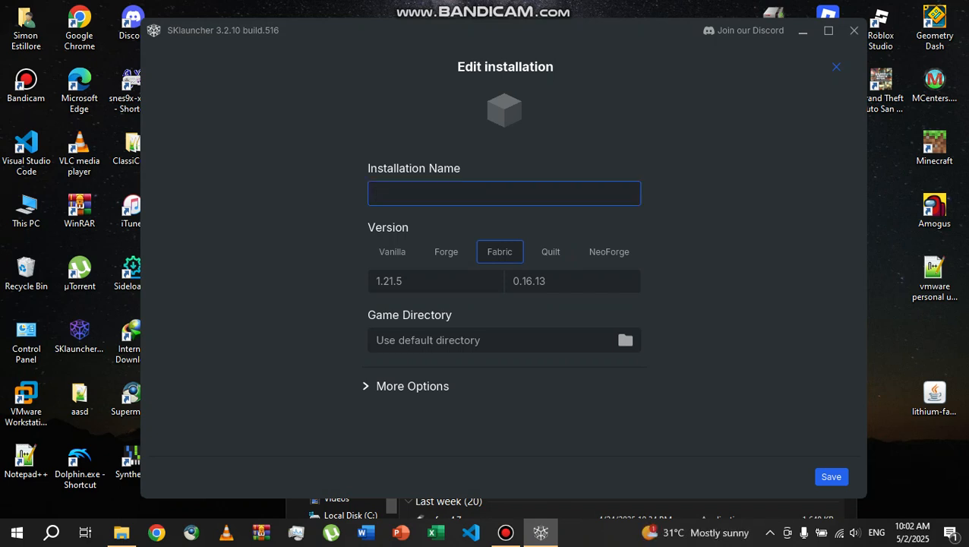
pyautogui.click(504, 193)
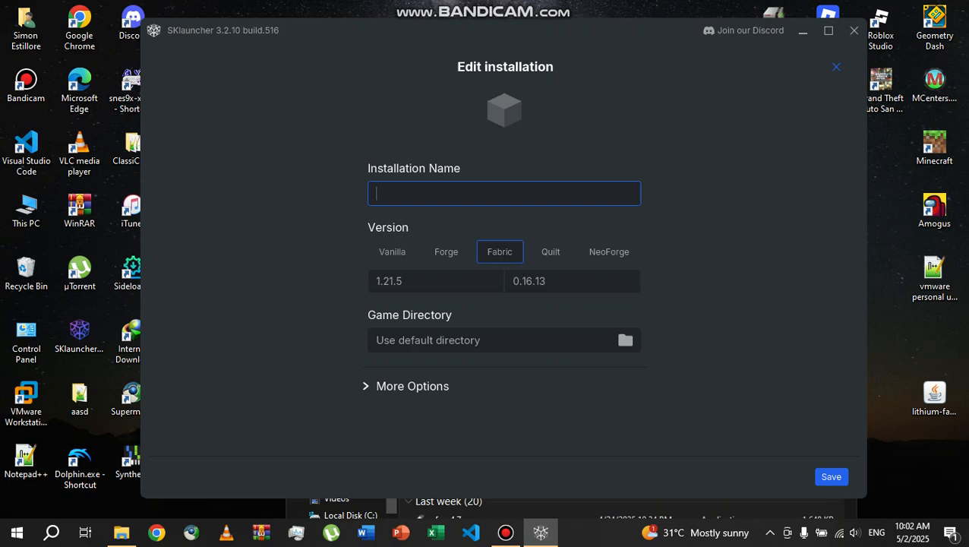
pyautogui.write('Sodi')
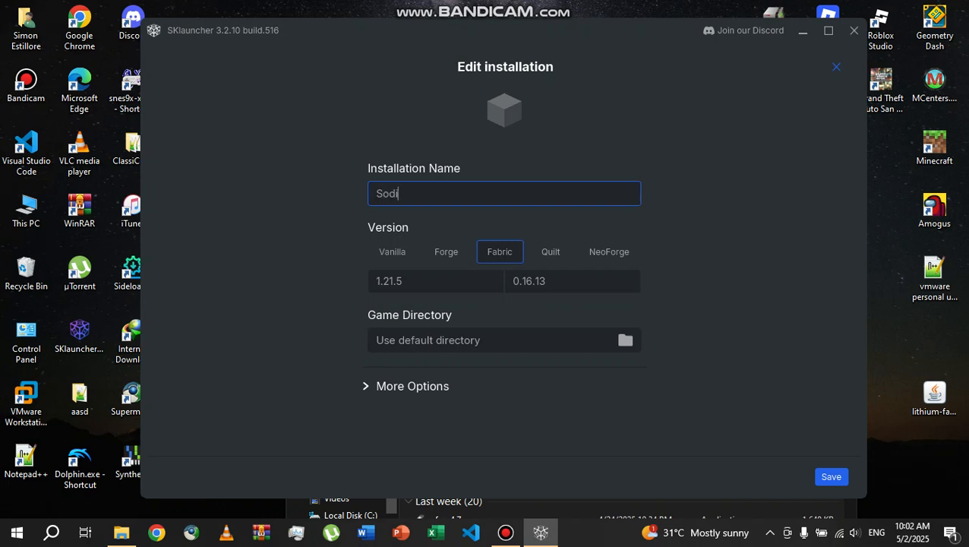
pyautogui.write('um 1.21.5')
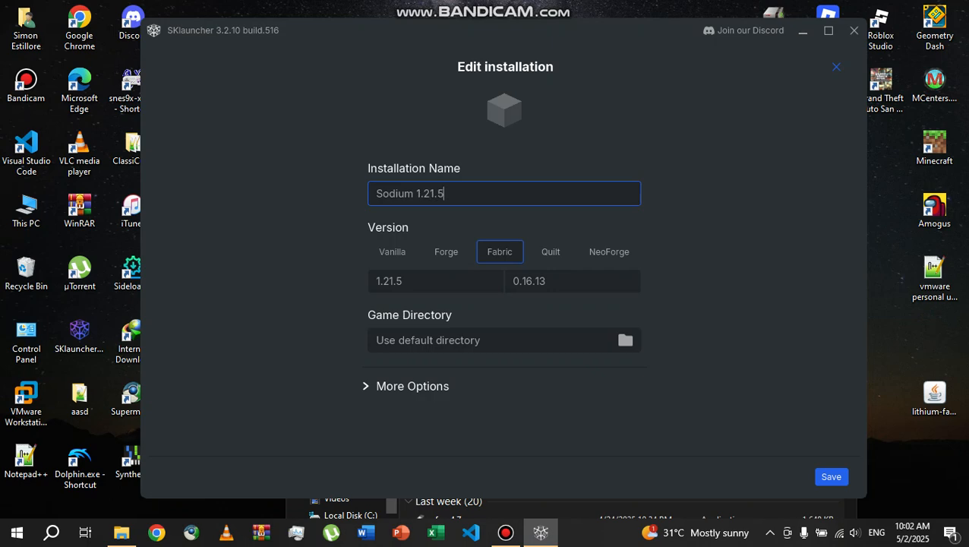
pyautogui.click(504, 110)
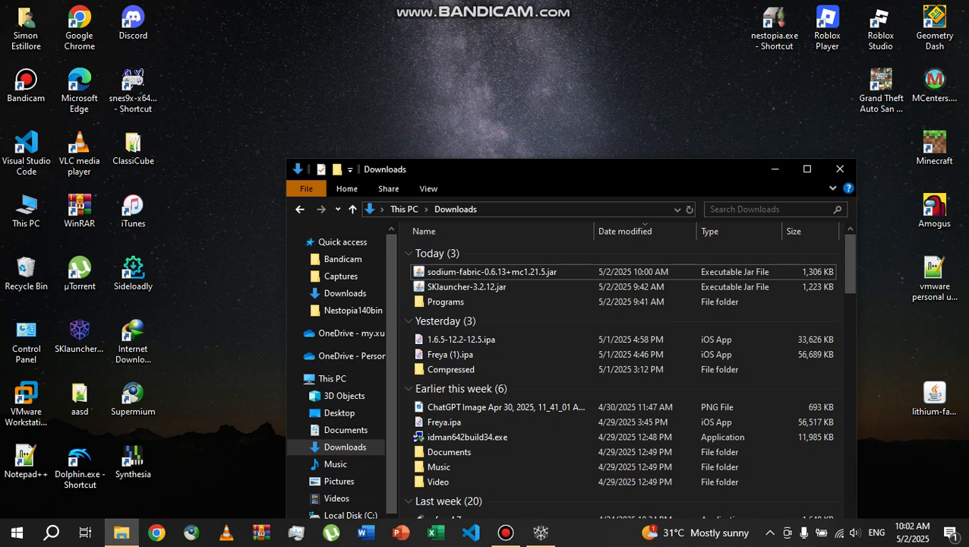
pyautogui.moveTo(466, 287)
pyautogui.write('%appdata%\\.minecraft\\mods')
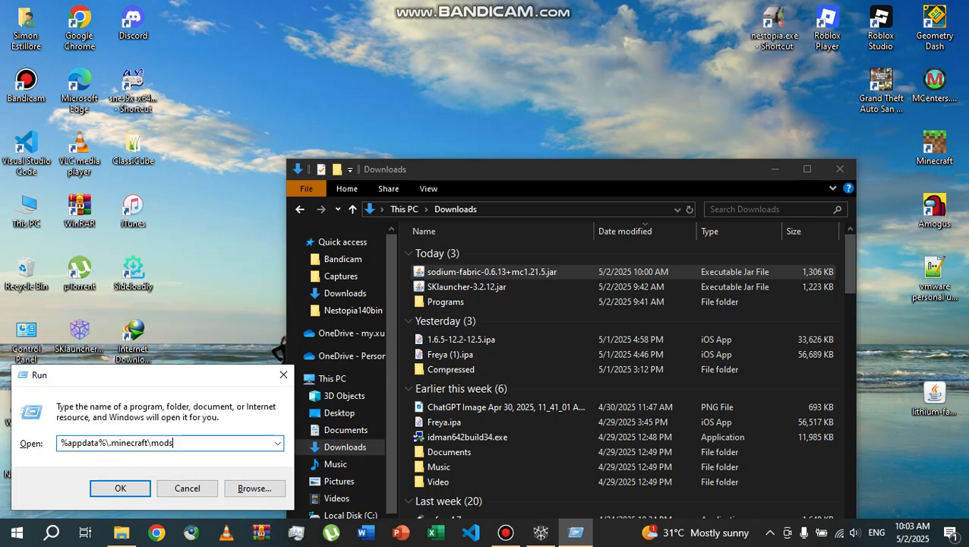
# Drag the new Sodium jar from Downloads into .minecraft's mods folder, replacing the old copy
pyautogui.click(120, 488)
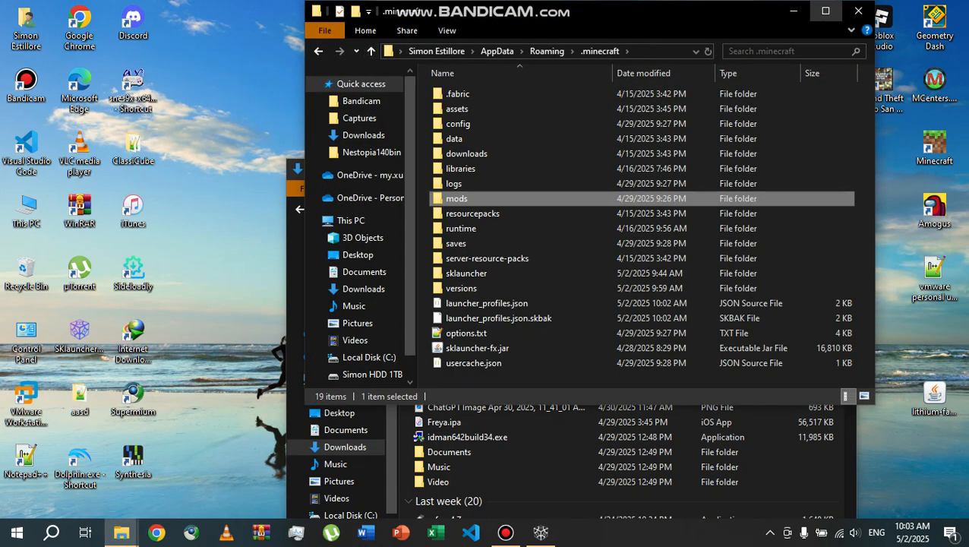
pyautogui.click(825, 10)
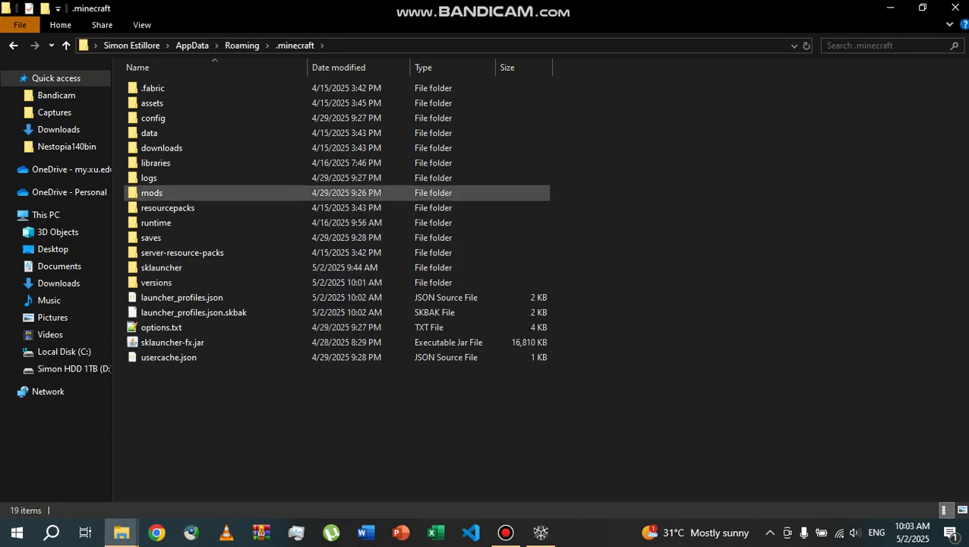
pyautogui.doubleClick(151, 192)
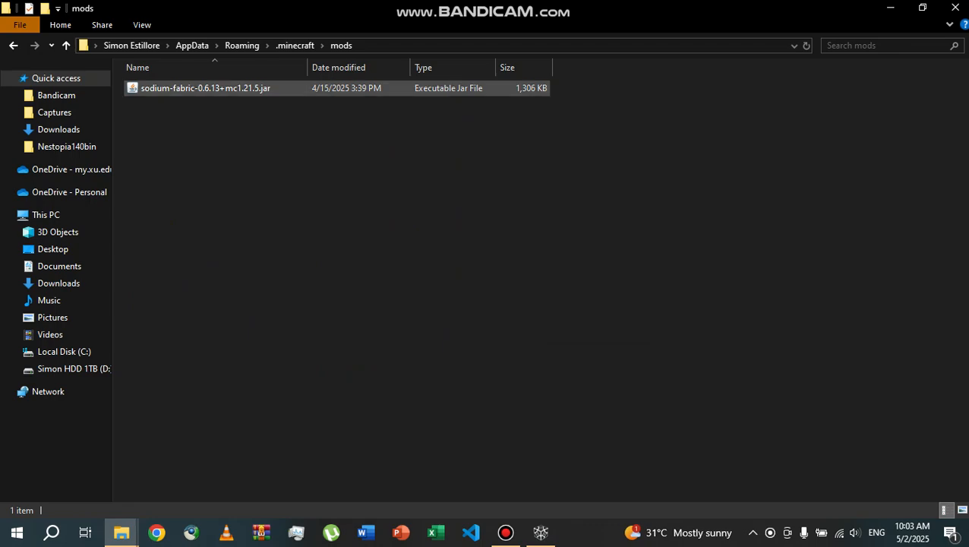
pyautogui.click(922, 8)
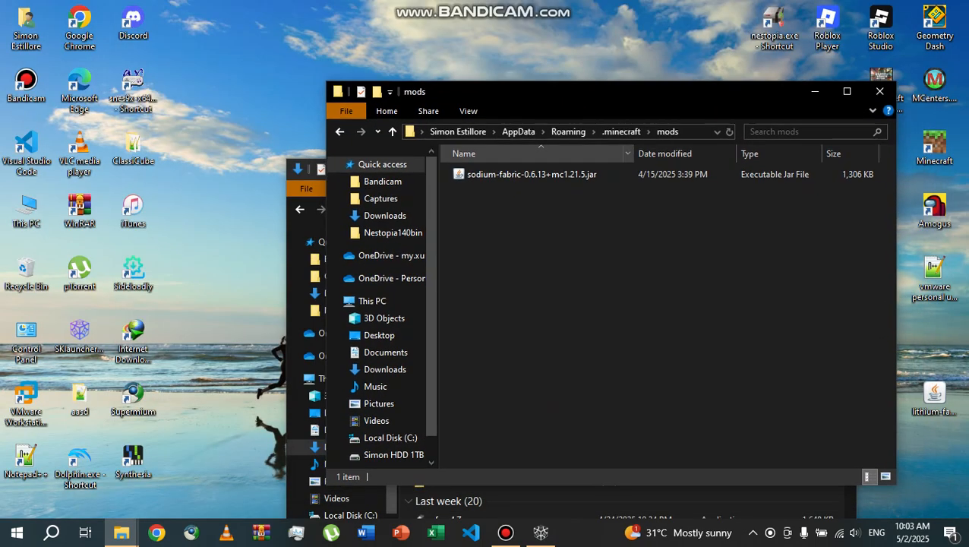
pyautogui.moveTo(531, 173); pyautogui.dragTo(293, 35)
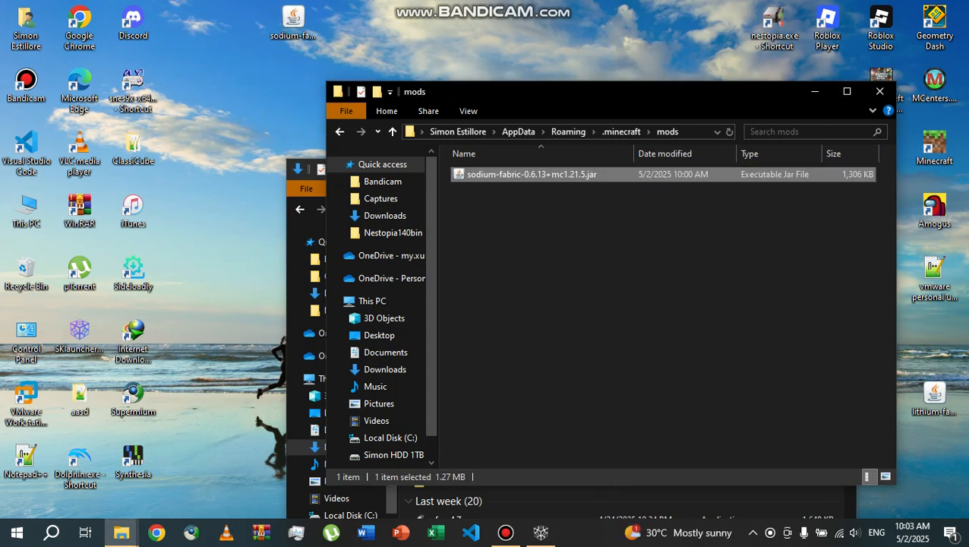
pyautogui.click(660, 304)
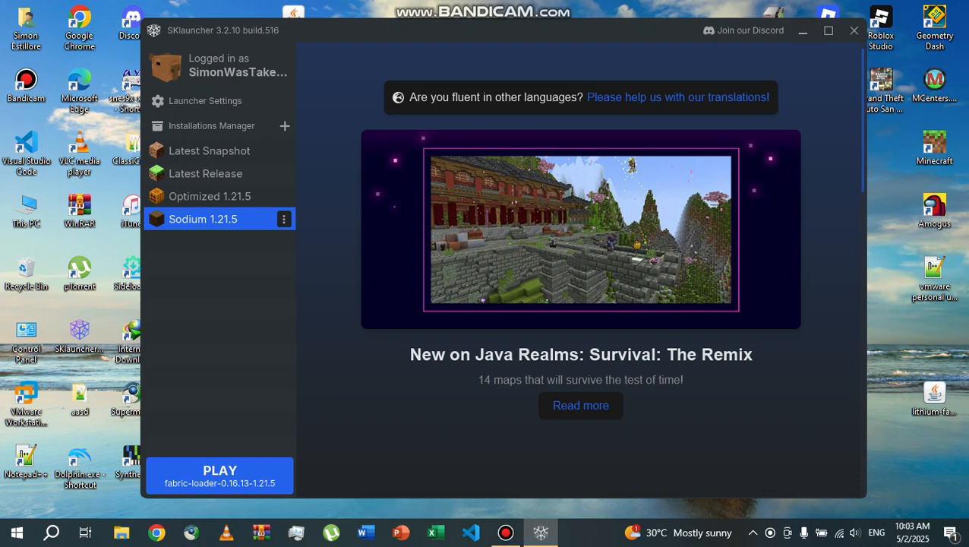
# Start the Sodium 1.21.5 installation with PLAY
pyautogui.click(219, 475)
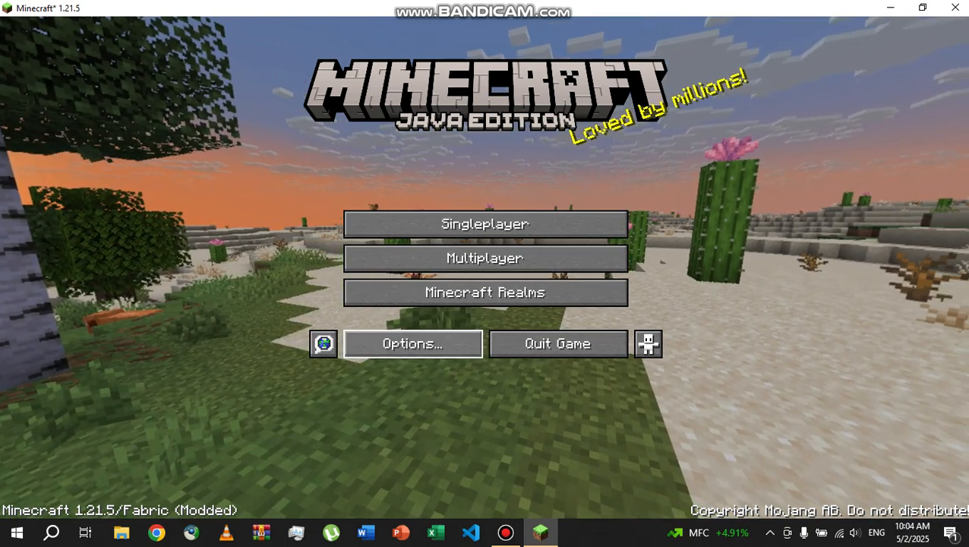
# Go from the title screen's Options into Video Settings
pyautogui.click(413, 343)
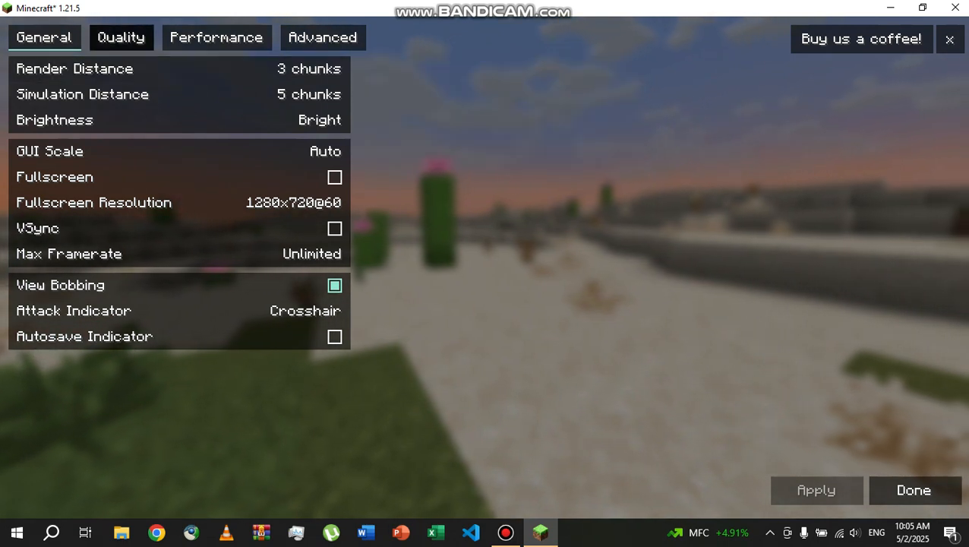
# View Sodium's Quality, Performance and Advanced pages, then choose Done
pyautogui.click(120, 37)
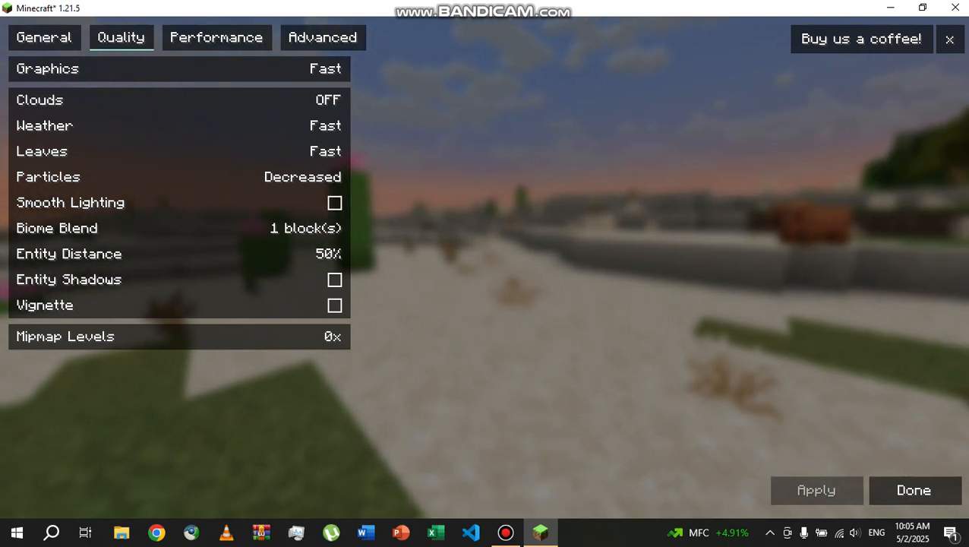
pyautogui.click(216, 37)
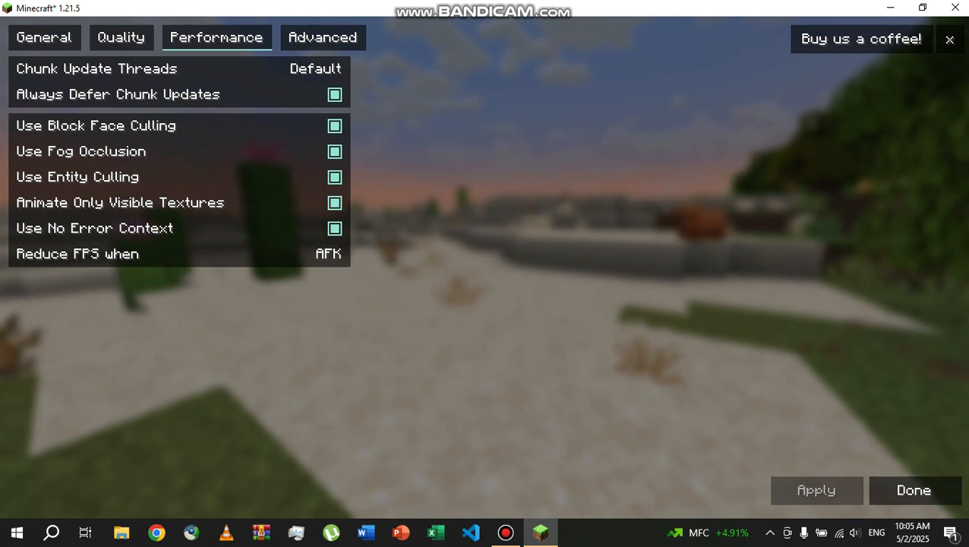
pyautogui.click(322, 37)
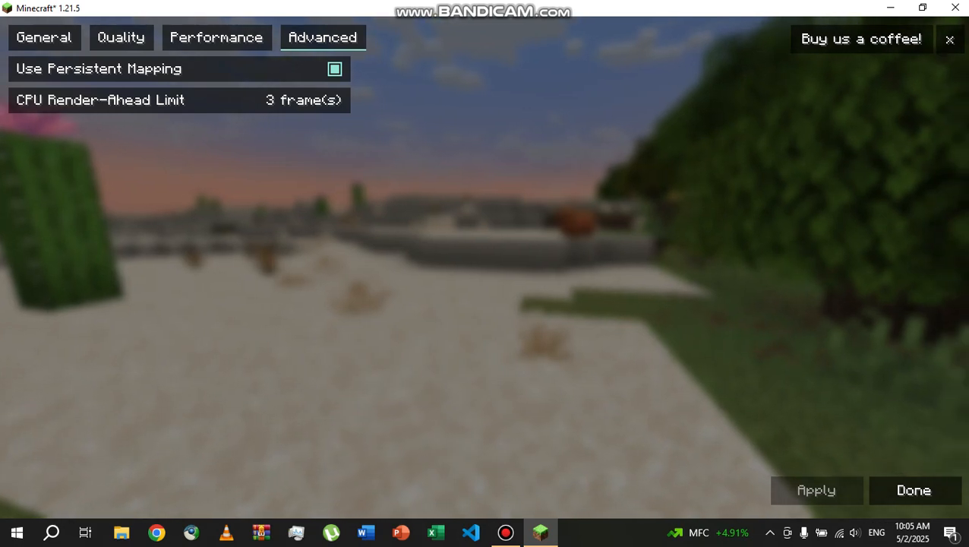
pyautogui.click(913, 490)
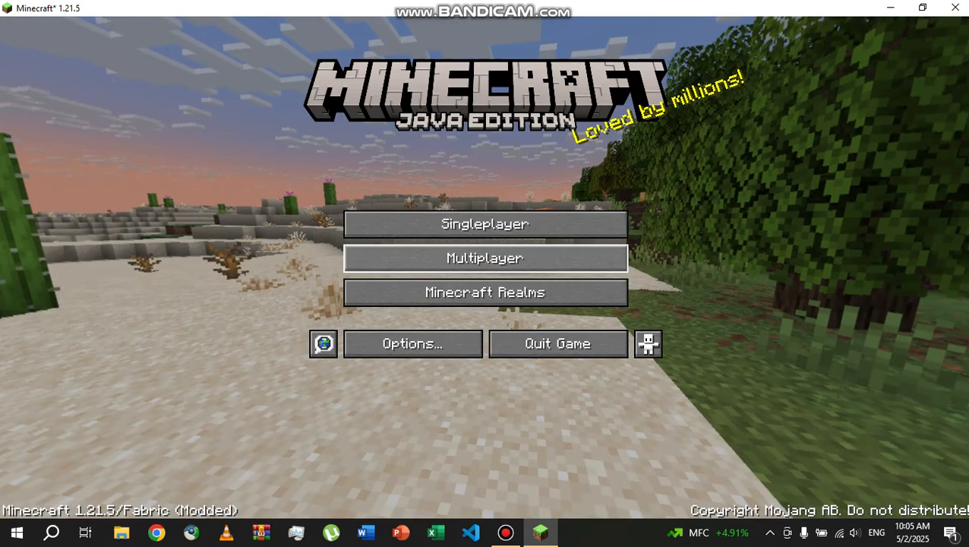